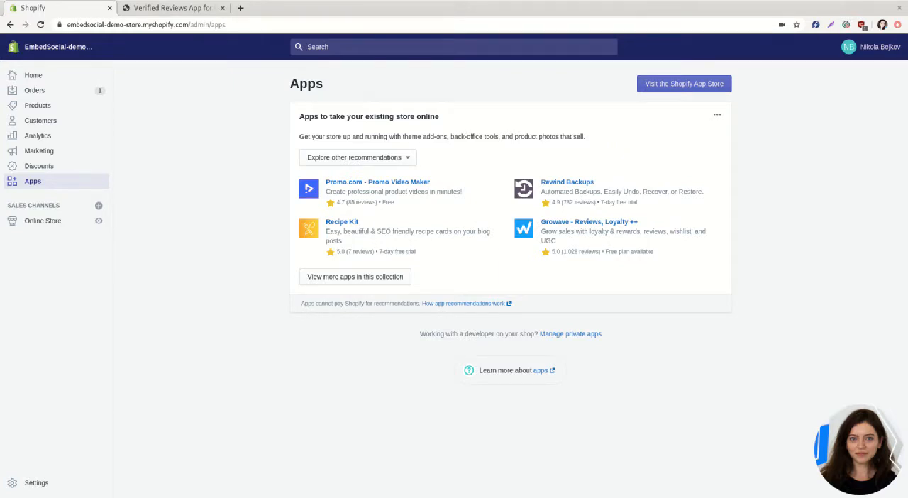
{"action": "mouse_move", "coordinate": [69, 156]}
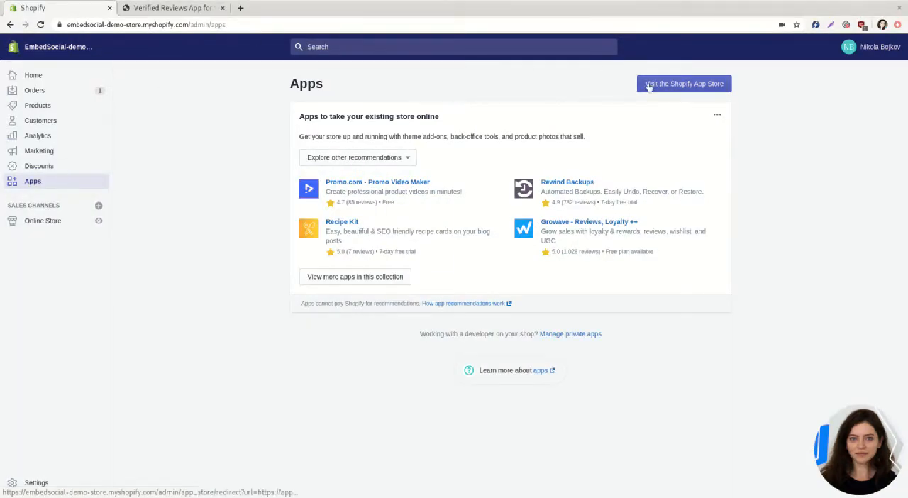
Search the Shopify App Store for 'embedsocial' and open the EmbedSocial: Verified Reviews listing.
{"action": "left_click", "coordinate": [684, 84]}
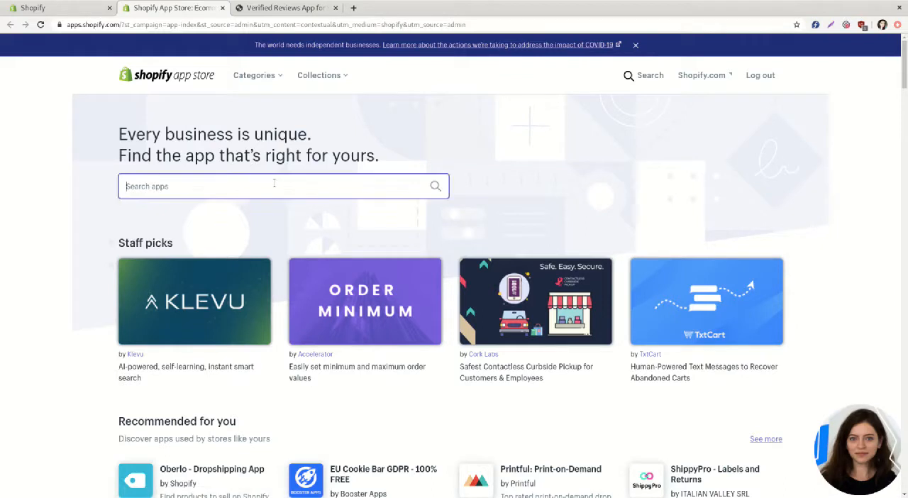
{"action": "type", "text": "embedsocial"}
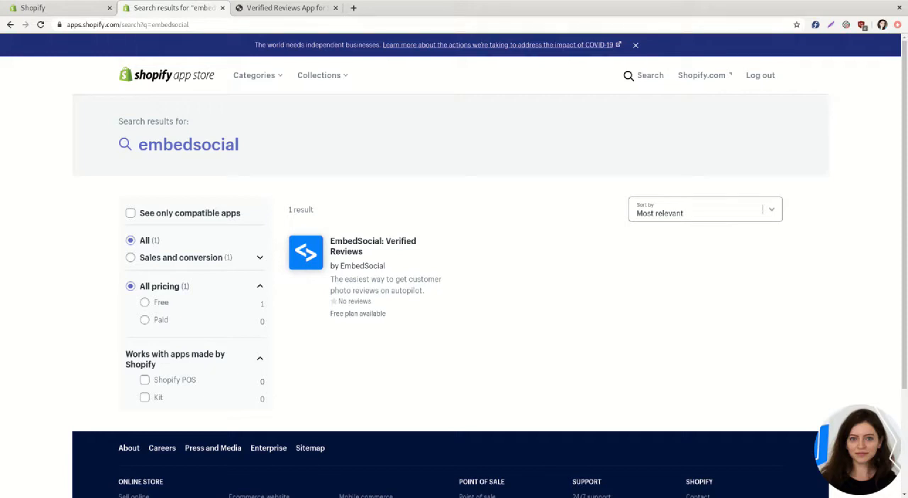
{"action": "mouse_move", "coordinate": [358, 246]}
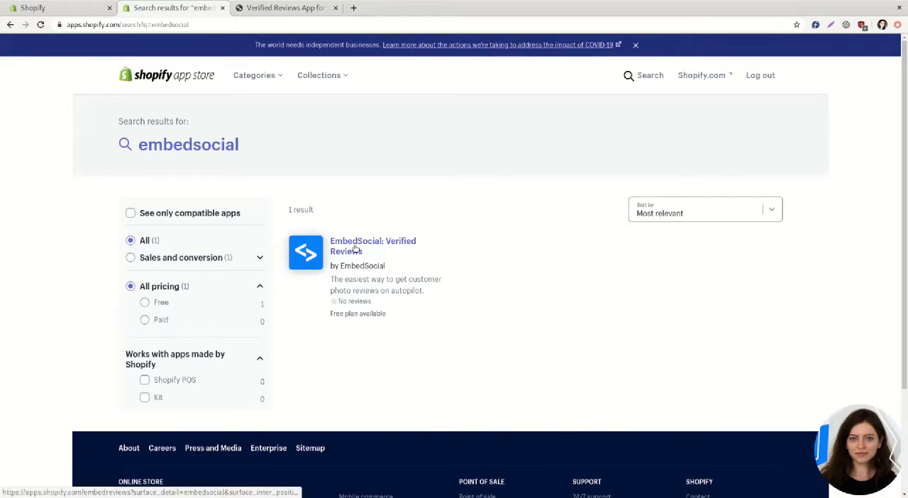
{"action": "left_click", "coordinate": [373, 246]}
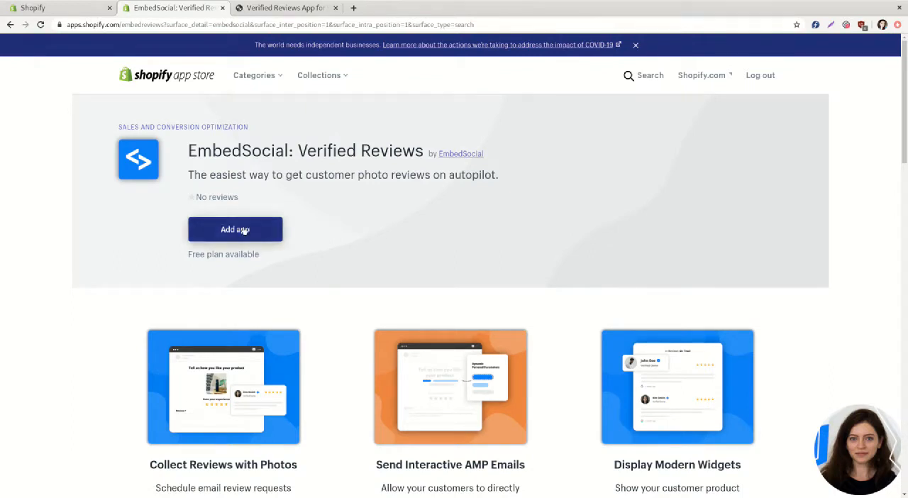
Add EmbedSocial: Verified Reviews to the store and install it with its requested permissions.
{"action": "left_click", "coordinate": [235, 229]}
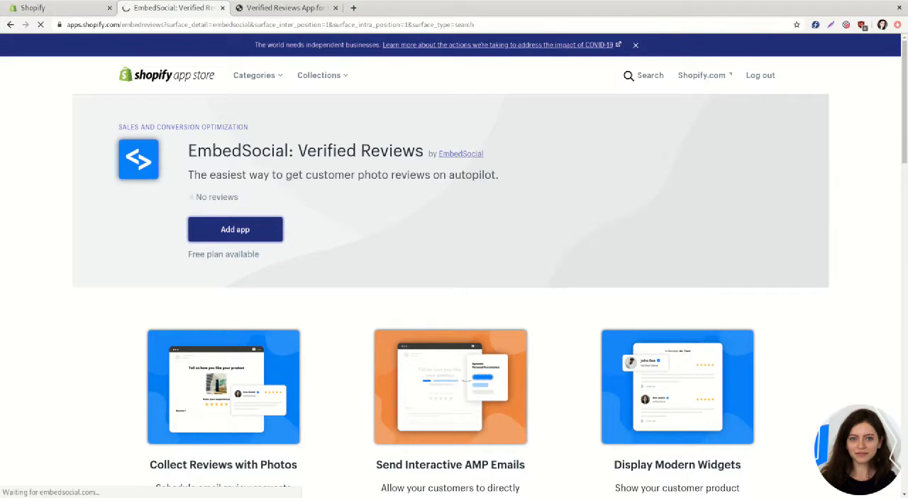
{"action": "left_click", "coordinate": [235, 229]}
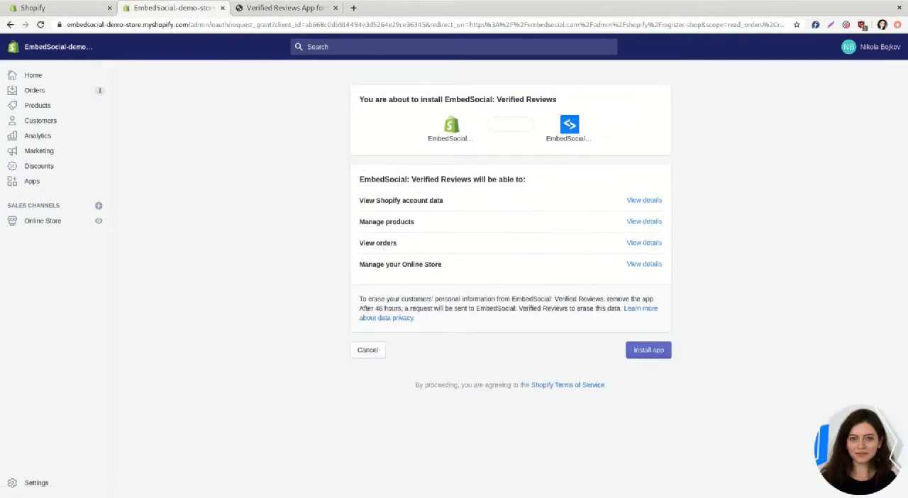
{"action": "mouse_move", "coordinate": [615, 270]}
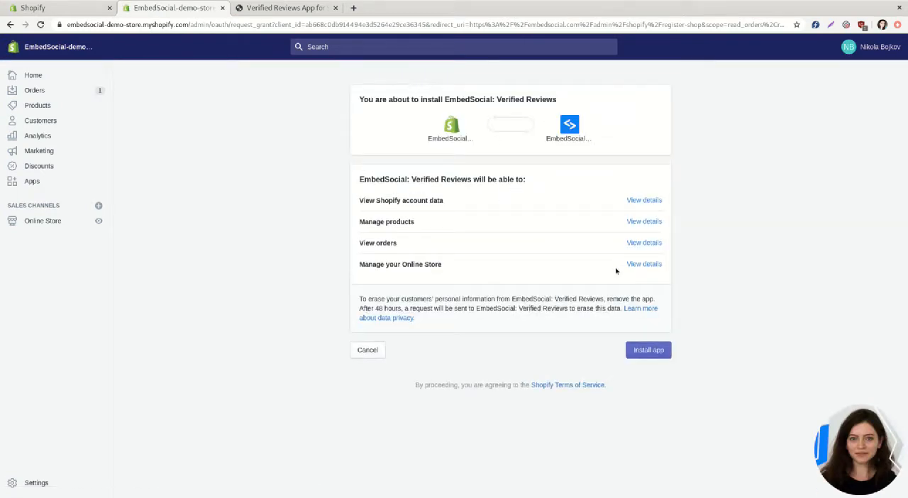
{"action": "left_click", "coordinate": [647, 350]}
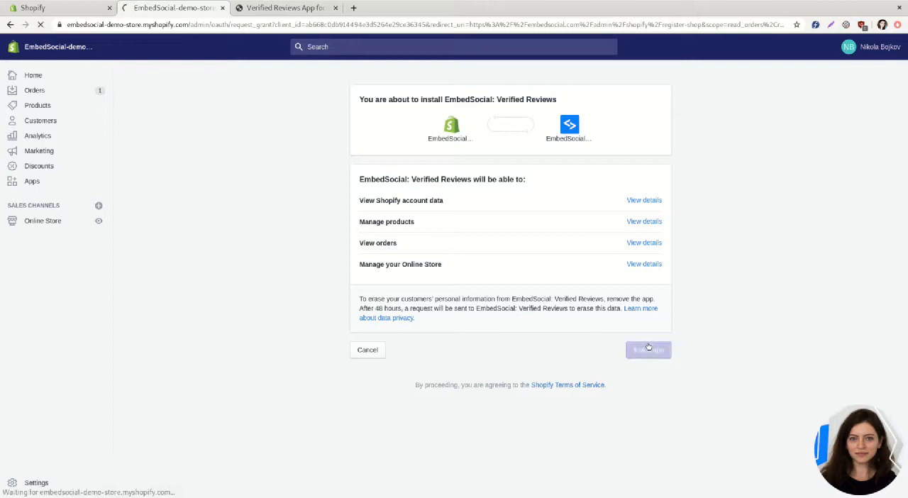
{"action": "left_click", "coordinate": [648, 350]}
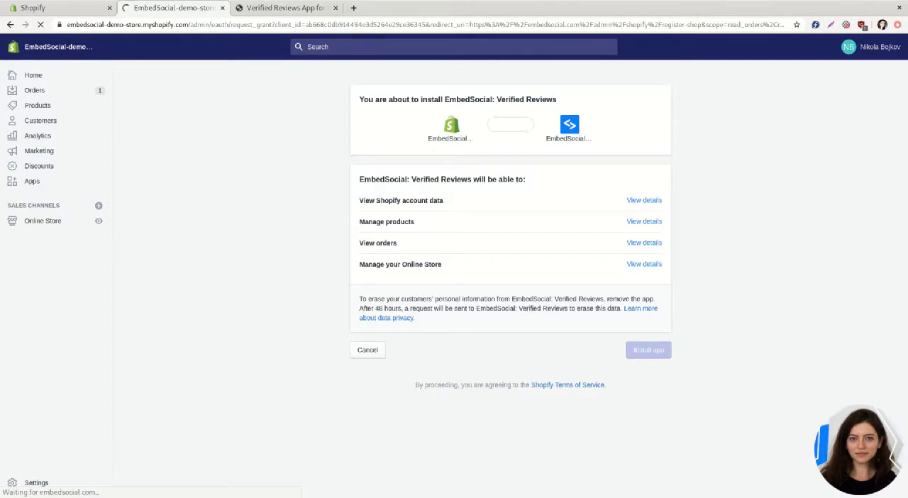
{"action": "left_click", "coordinate": [648, 349]}
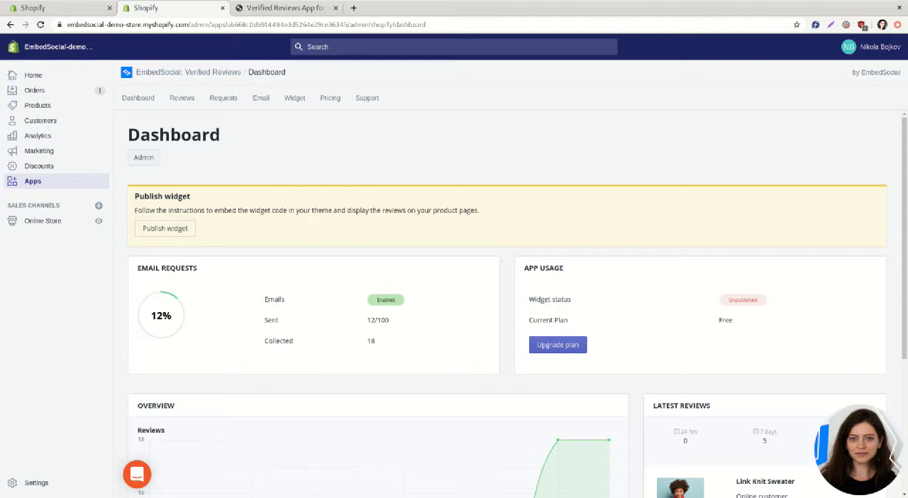
{"action": "mouse_move", "coordinate": [310, 129]}
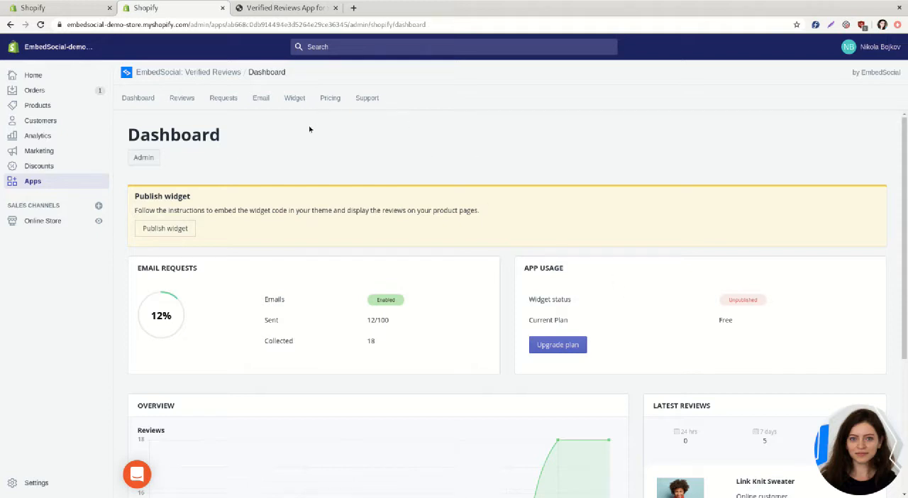
{"action": "mouse_move", "coordinate": [260, 103]}
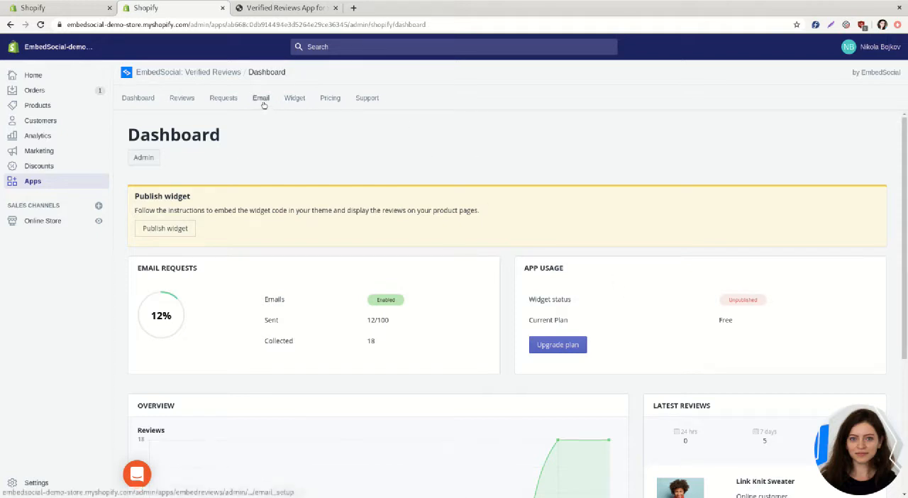
{"action": "mouse_move", "coordinate": [258, 108]}
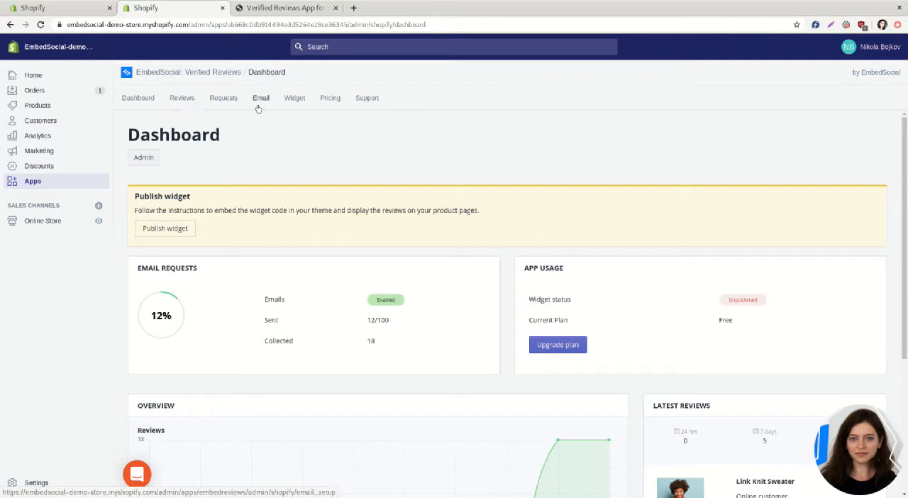
Go to the EmbedSocial Email section for review request emails.
{"action": "left_click", "coordinate": [260, 98]}
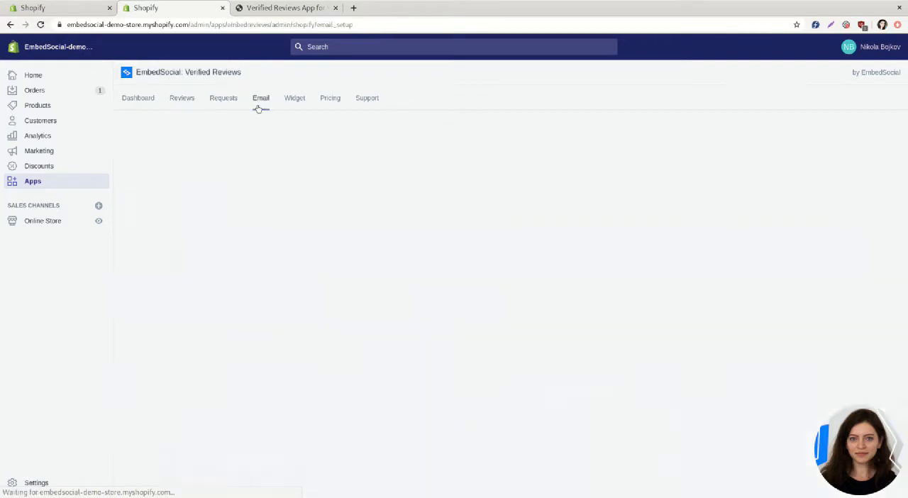
Review the Email Setup page and save the review request email template and settings.
{"action": "left_click", "coordinate": [260, 98]}
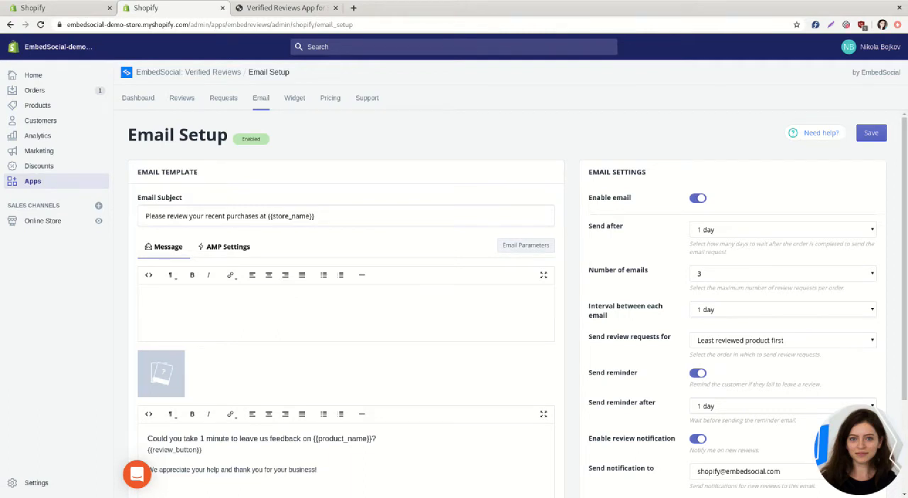
{"action": "scroll", "scroll_direction": "down", "scroll_amount": 3}
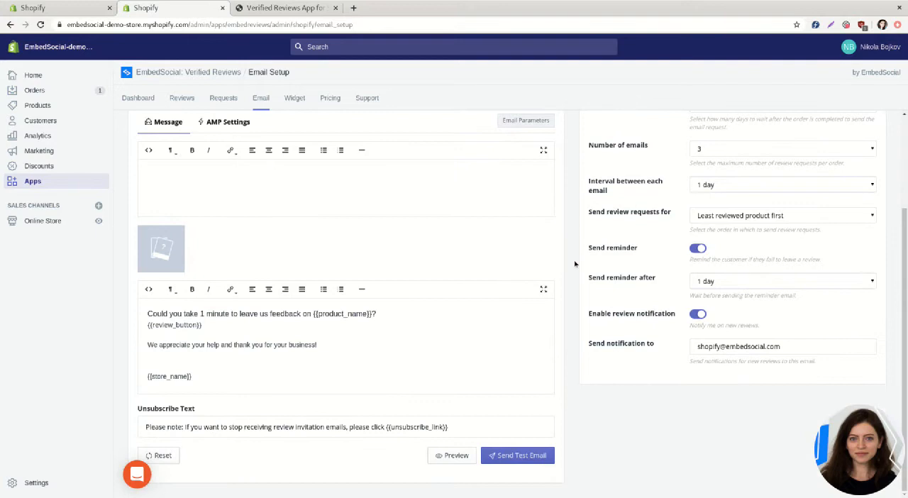
{"action": "scroll", "scroll_direction": "up", "scroll_amount": 3}
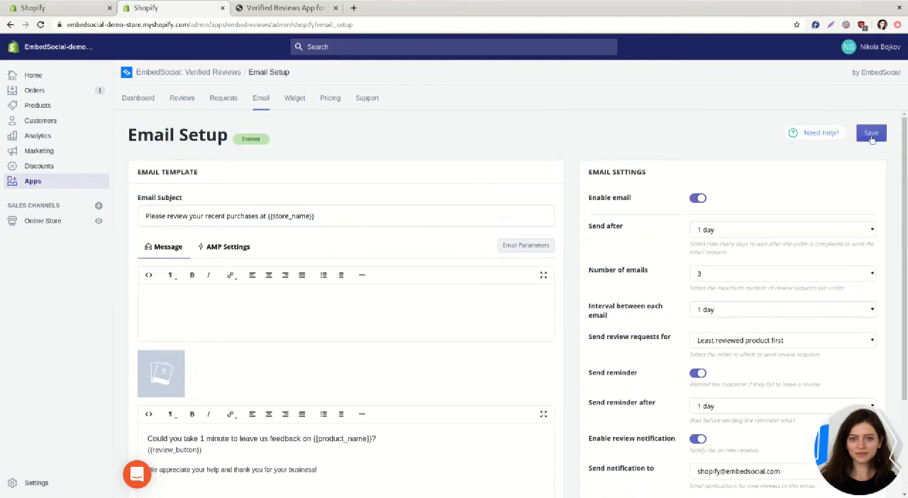
{"action": "left_click", "coordinate": [871, 133]}
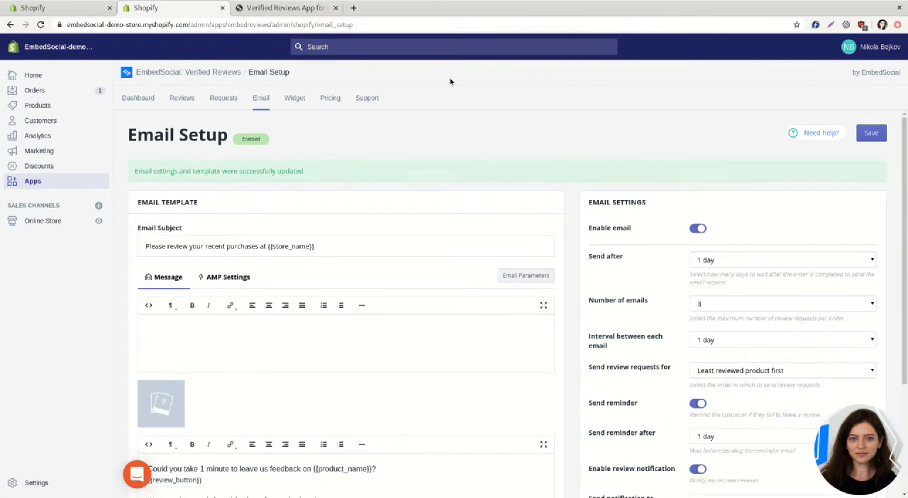
{"action": "left_click", "coordinate": [294, 98]}
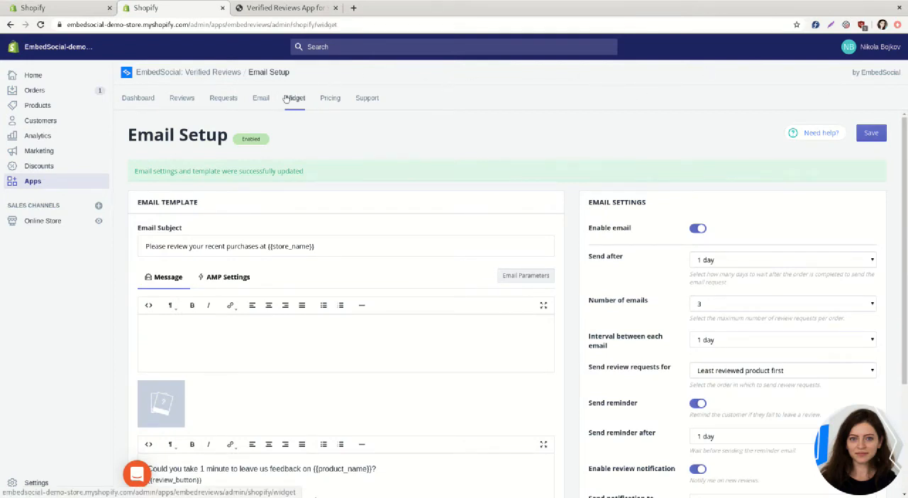
Switch on the Publish widget toggle in the Widget tab and save.
{"action": "left_click", "coordinate": [294, 98]}
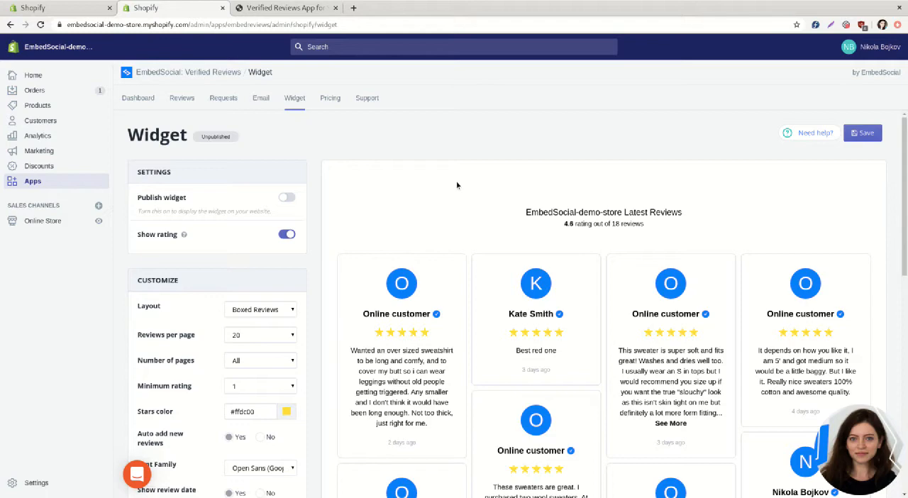
{"action": "mouse_move", "coordinate": [493, 290]}
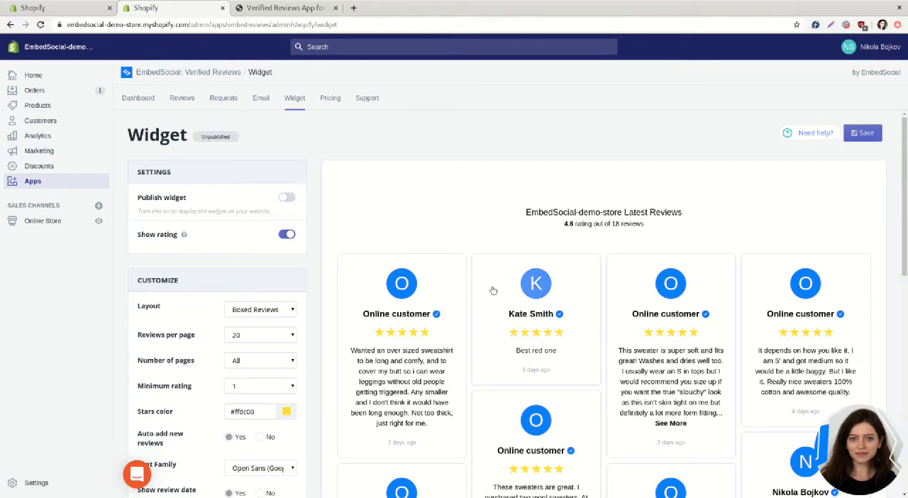
{"action": "scroll", "scroll_direction": "down", "scroll_amount": 3}
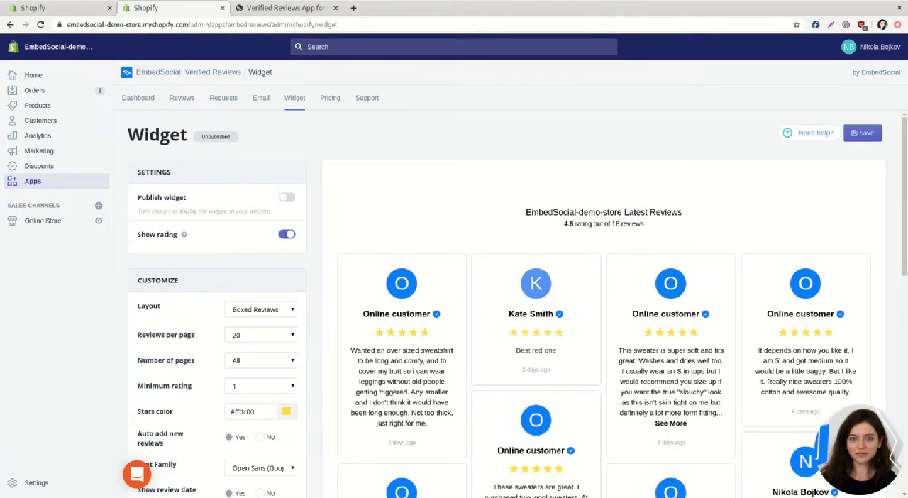
{"action": "mouse_move", "coordinate": [313, 261]}
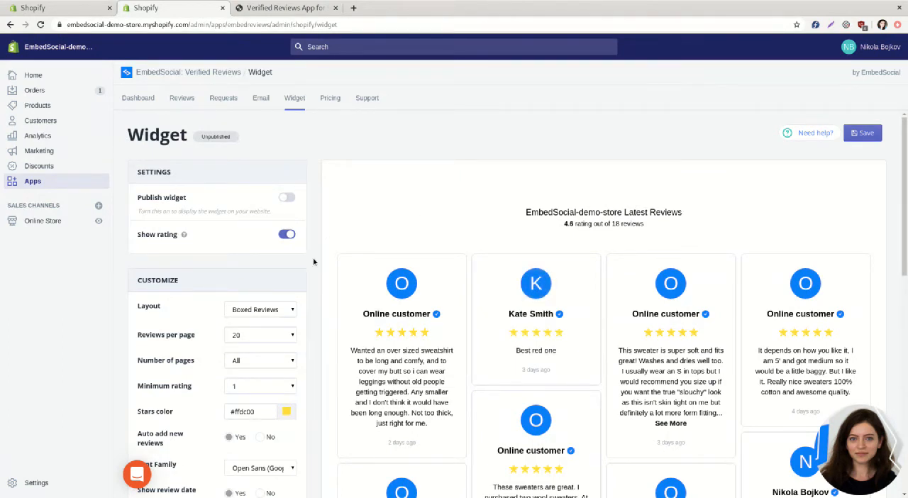
{"action": "left_click", "coordinate": [286, 197]}
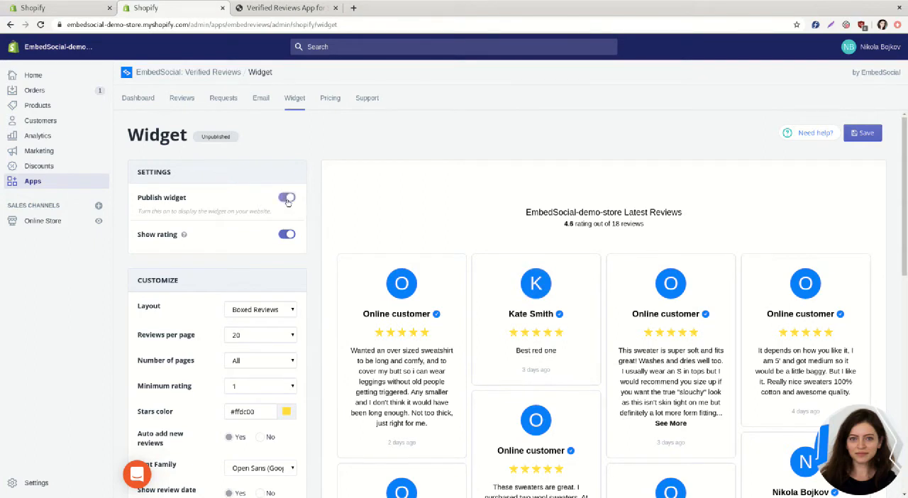
{"action": "left_click", "coordinate": [286, 197]}
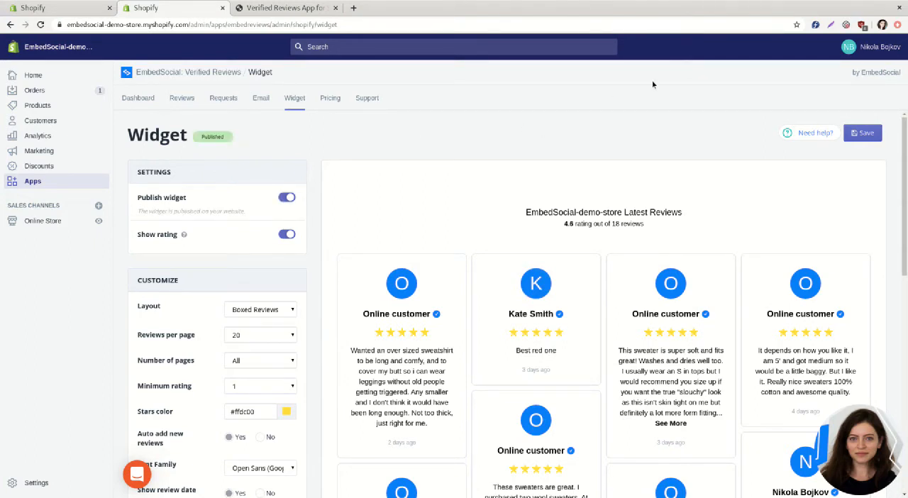
{"action": "left_click", "coordinate": [862, 132]}
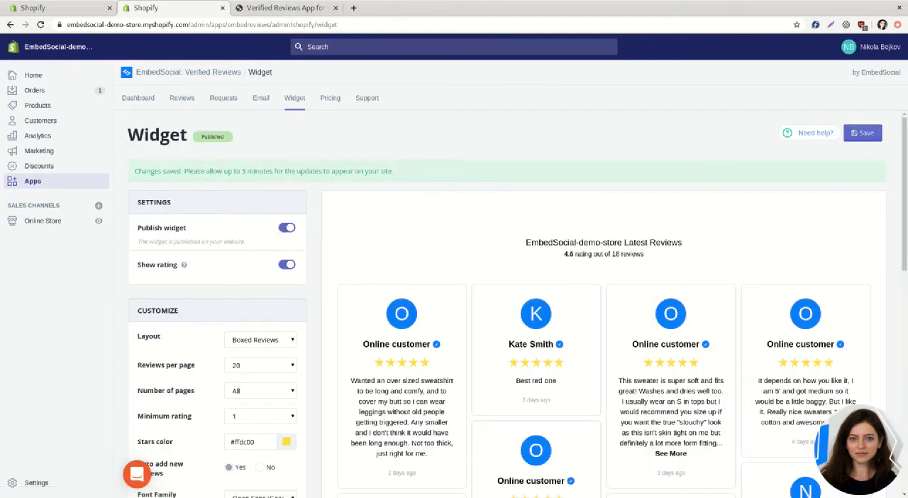
{"action": "mouse_move", "coordinate": [513, 59]}
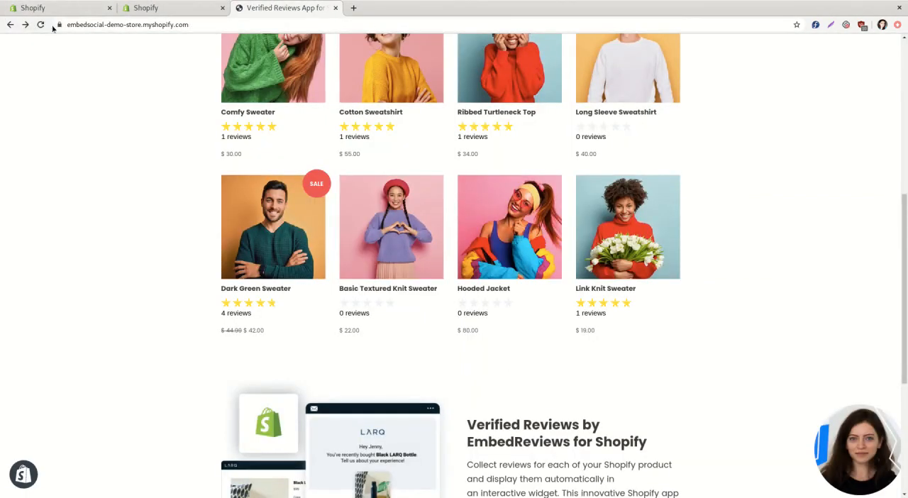
Reload the storefront and view the Dark Green Sweater page's reviews widget (4.8, 4 reviews).
{"action": "left_click", "coordinate": [40, 25]}
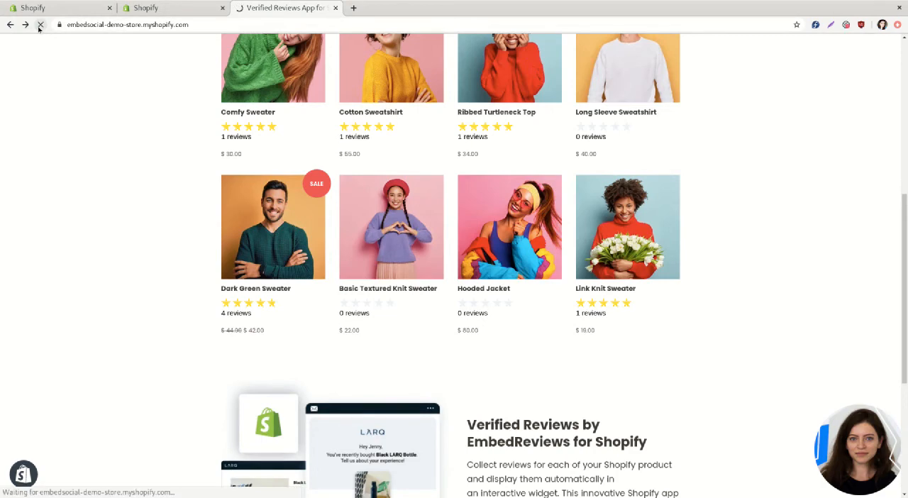
{"action": "left_click", "coordinate": [38, 25]}
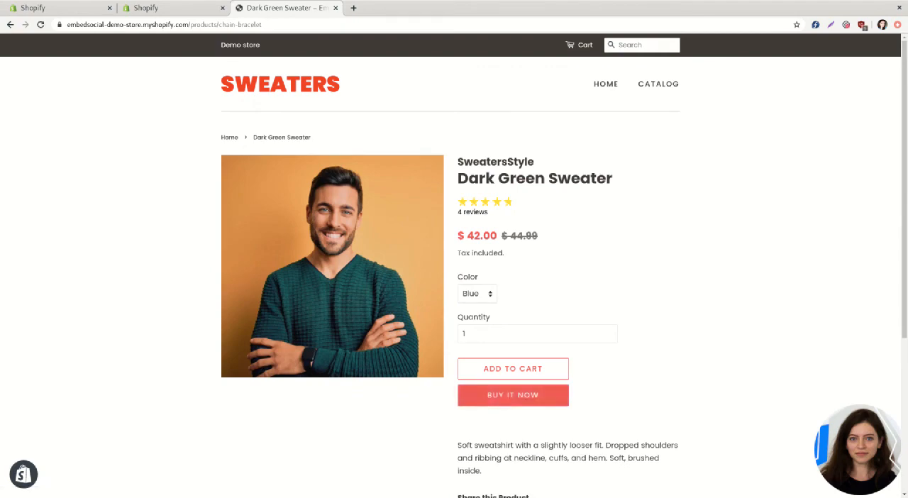
{"action": "scroll", "scroll_direction": "down", "scroll_amount": 3}
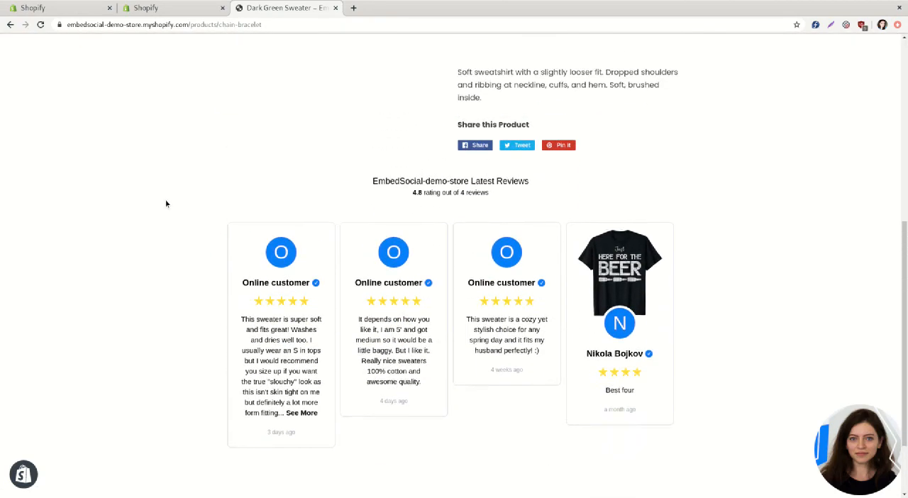
{"action": "scroll", "scroll_direction": "up", "scroll_amount": 3}
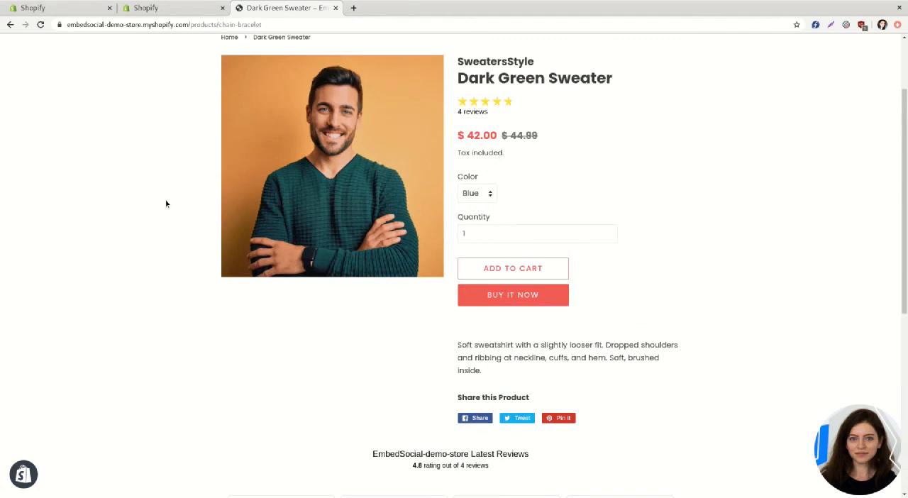